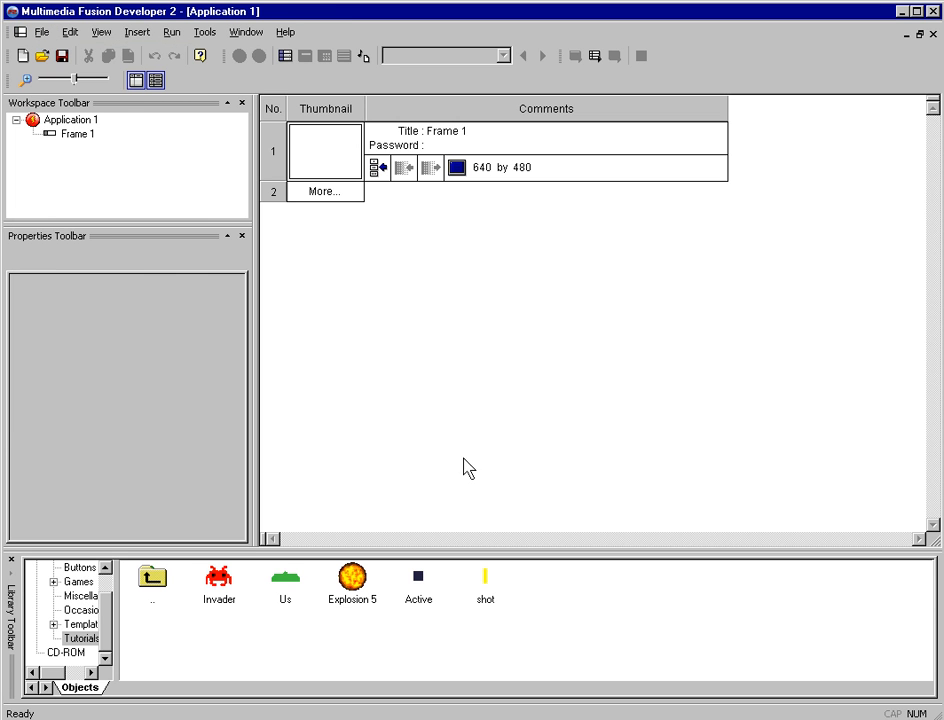
mouse_move(43, 191)
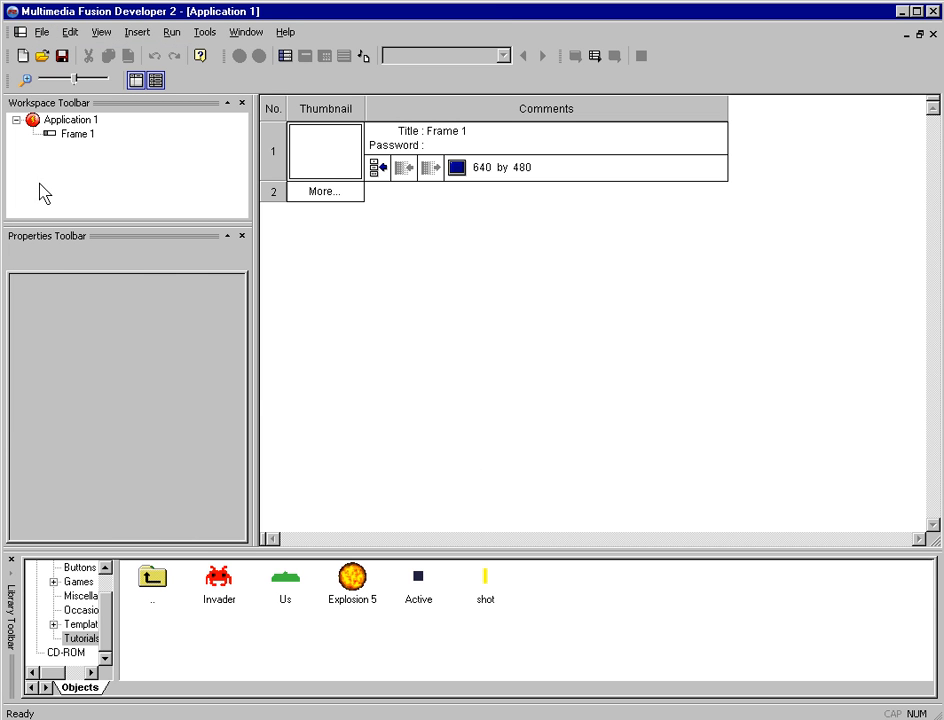
mouse_move(118, 207)
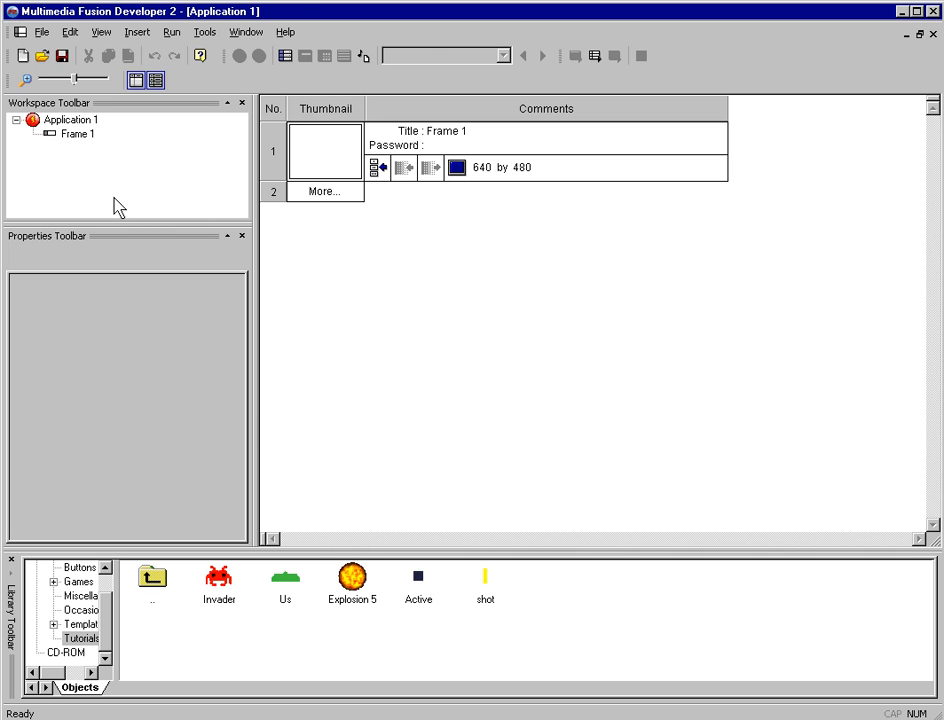
Open Frame 1 and drag the Invader and other library objects into it.
double_click(325, 150)
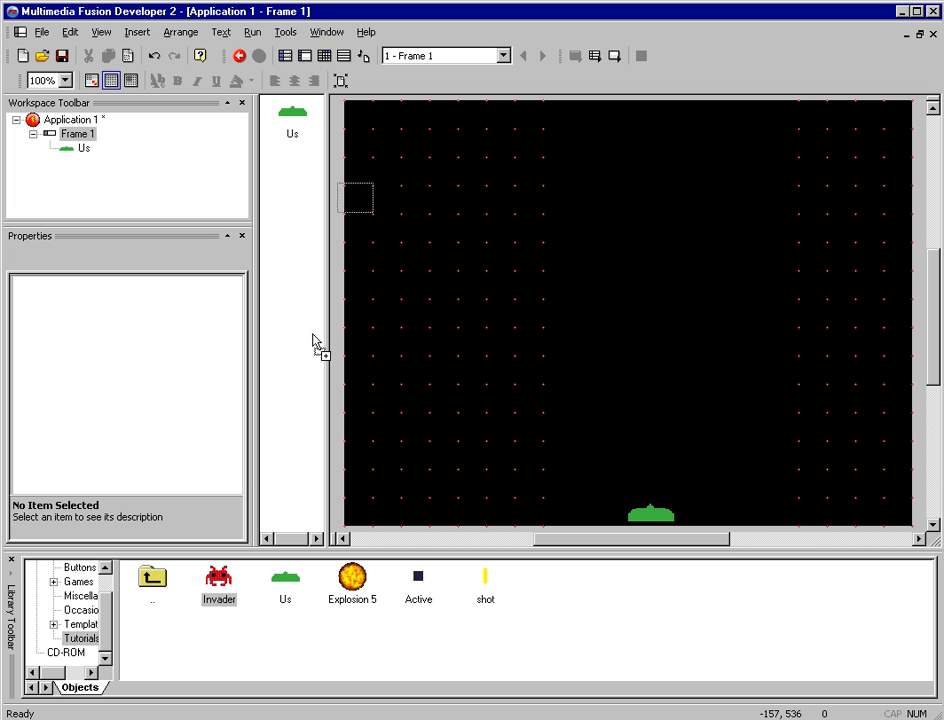
drag(219, 578, 394, 143)
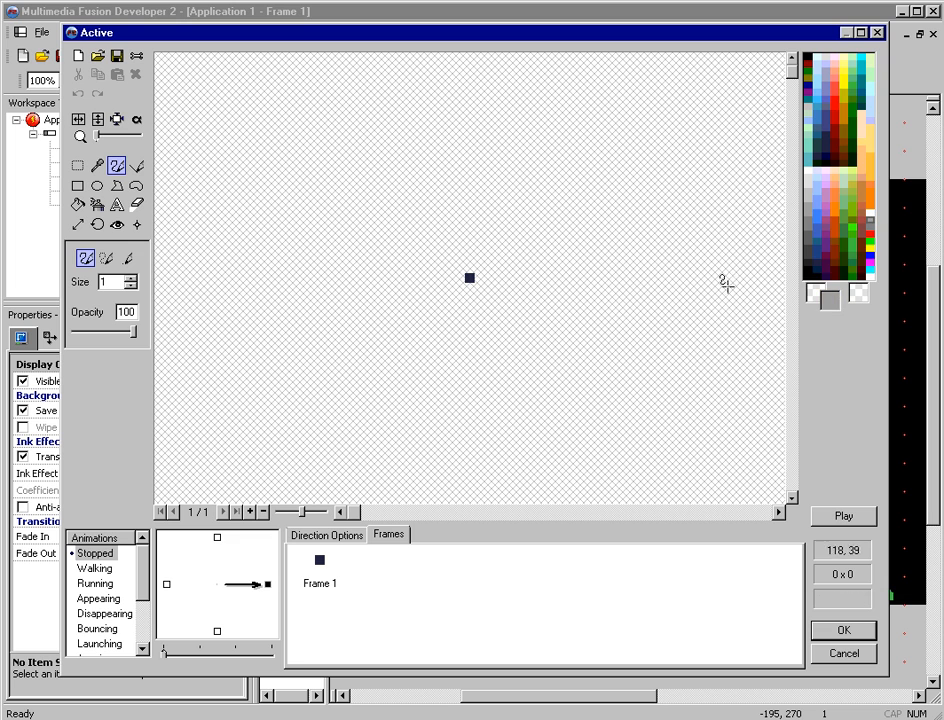
Fill the Active square sprite with grey using the Fill tool.
click(77, 204)
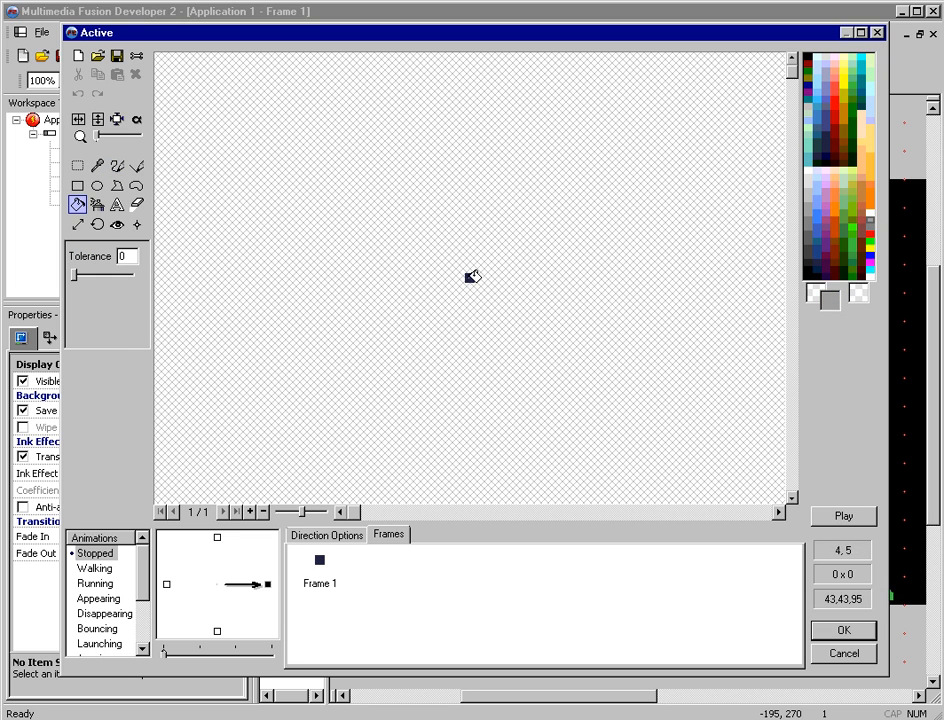
click(843, 630)
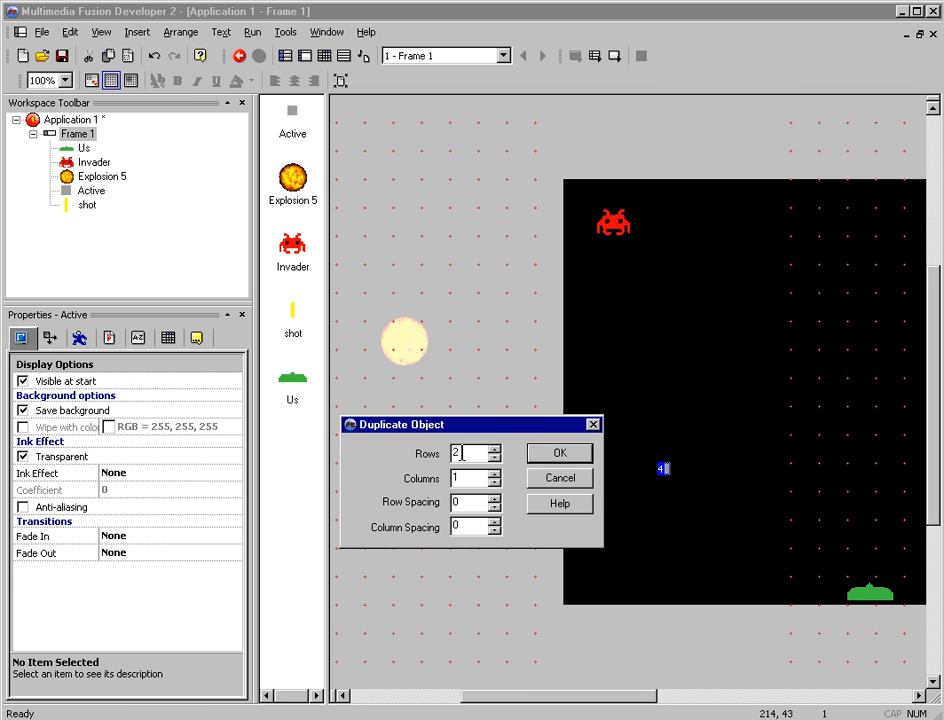
Duplicate the grey block into a 4-row barricade grid, then right-click the Invader.
text(4)
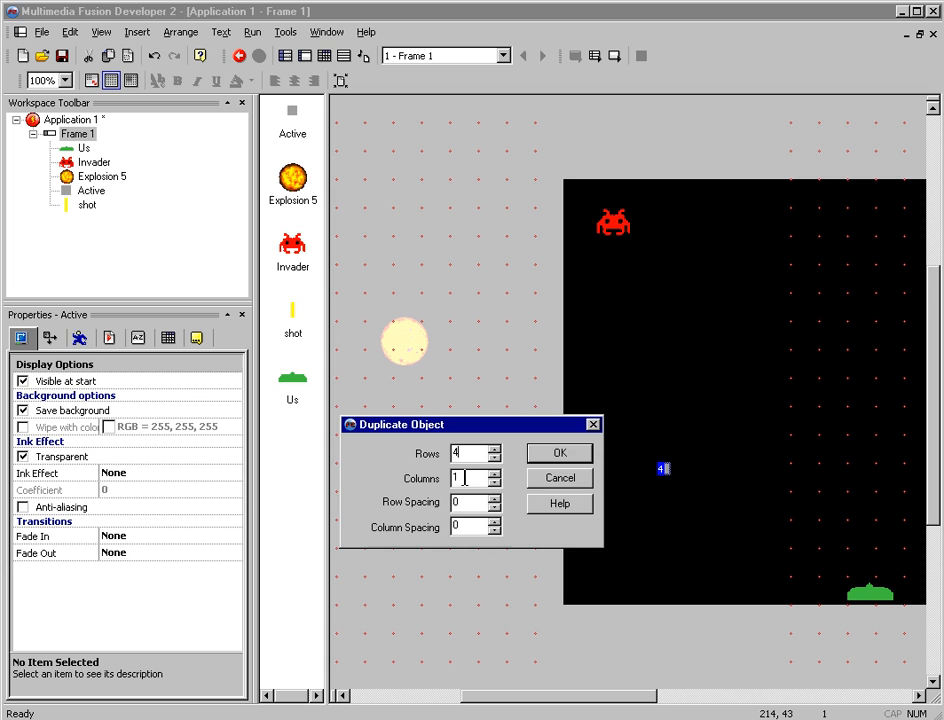
click(559, 453)
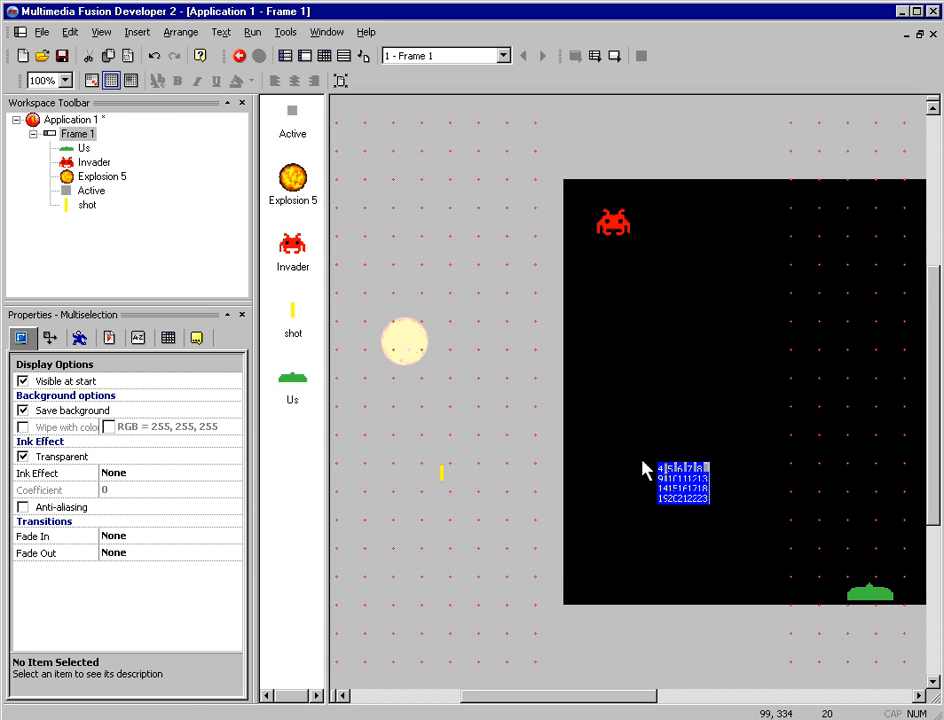
right_click(683, 483)
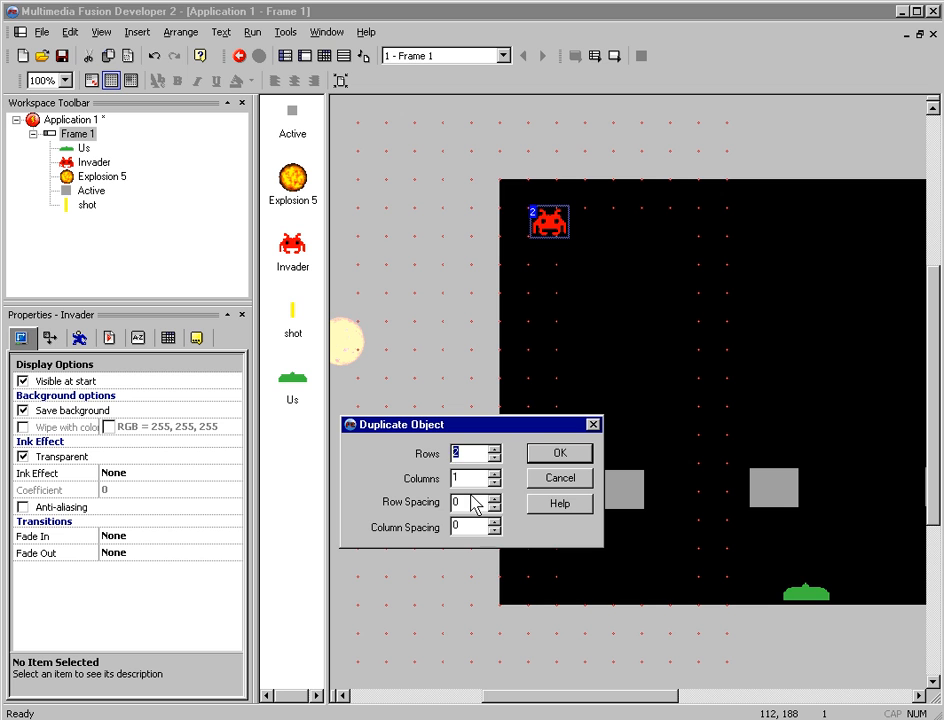
Confirm the Invader duplication, creating three rows of red invaders across the top.
click(559, 453)
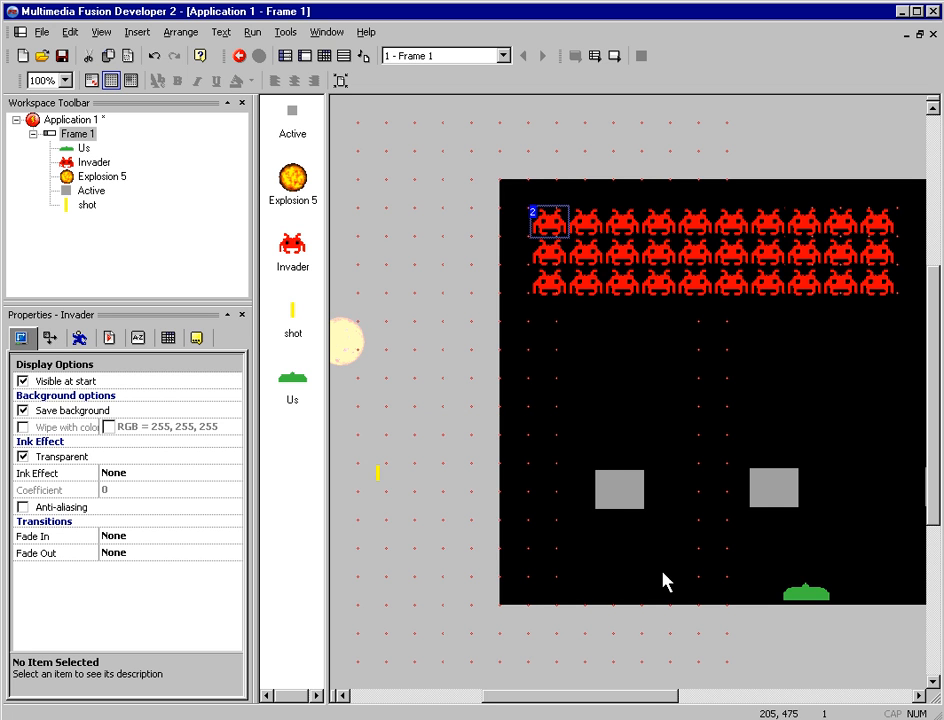
scroll(right, 3)
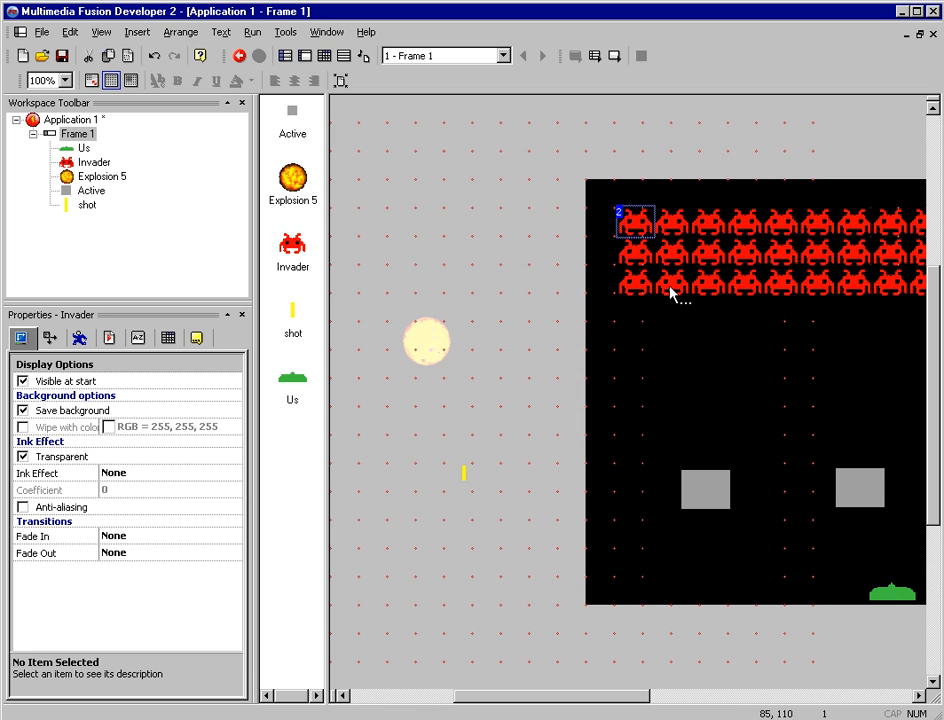
mouse_move(645, 230)
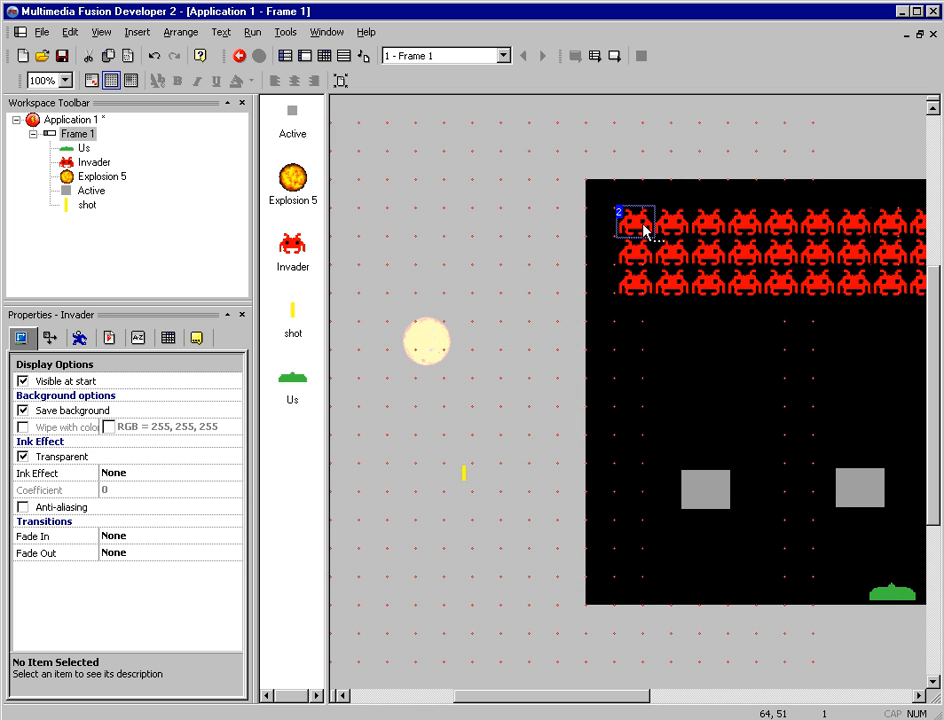
Set the Invader's movement type to Invaders: moving left, step size 10, speed 50.
click(80, 337)
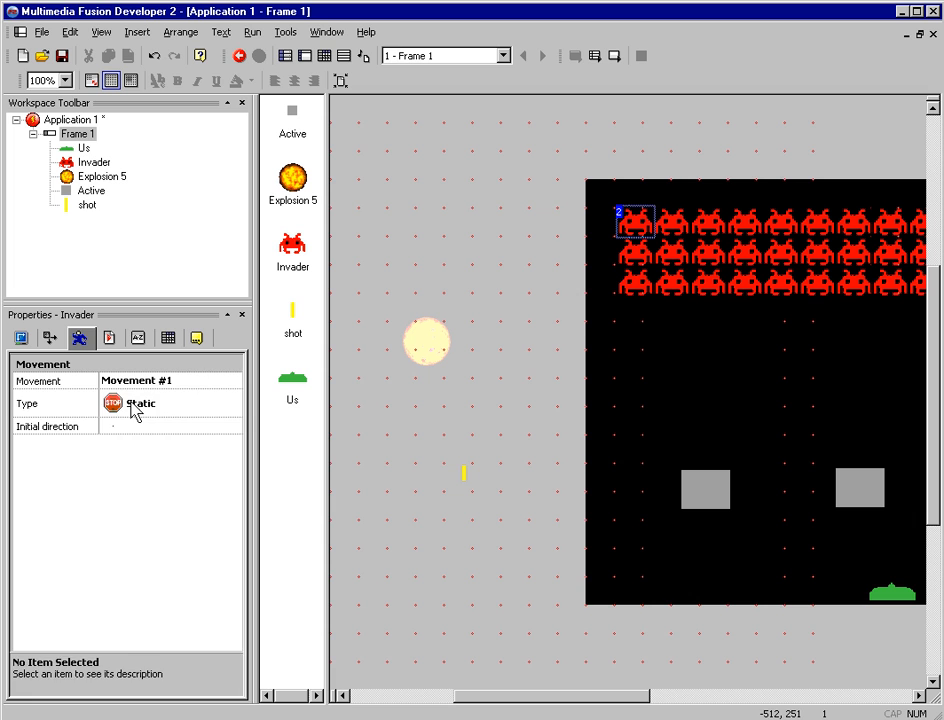
click(140, 403)
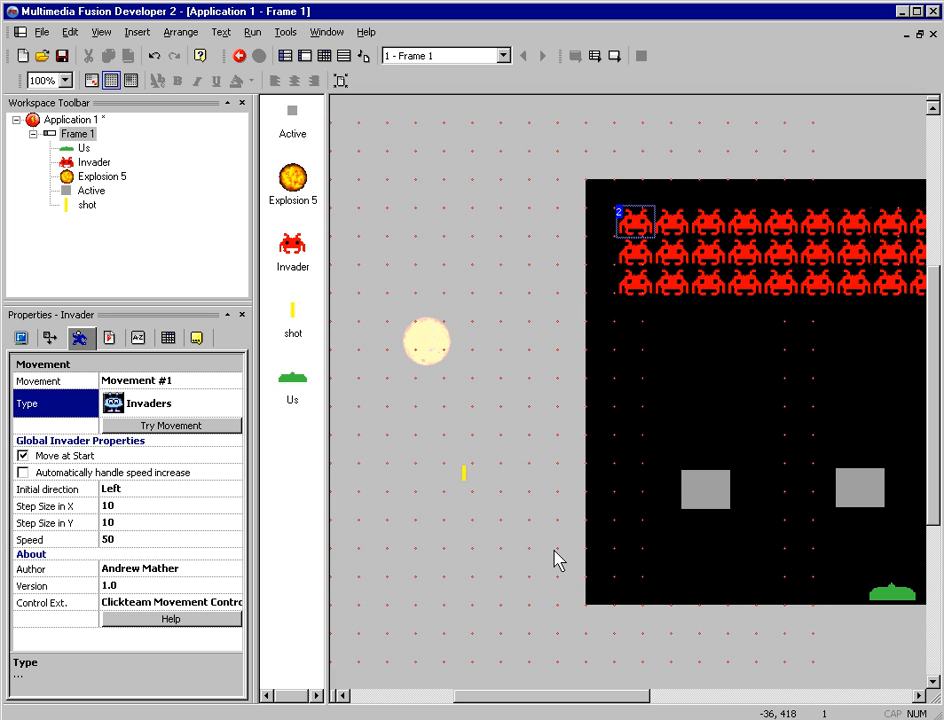
mouse_move(895, 600)
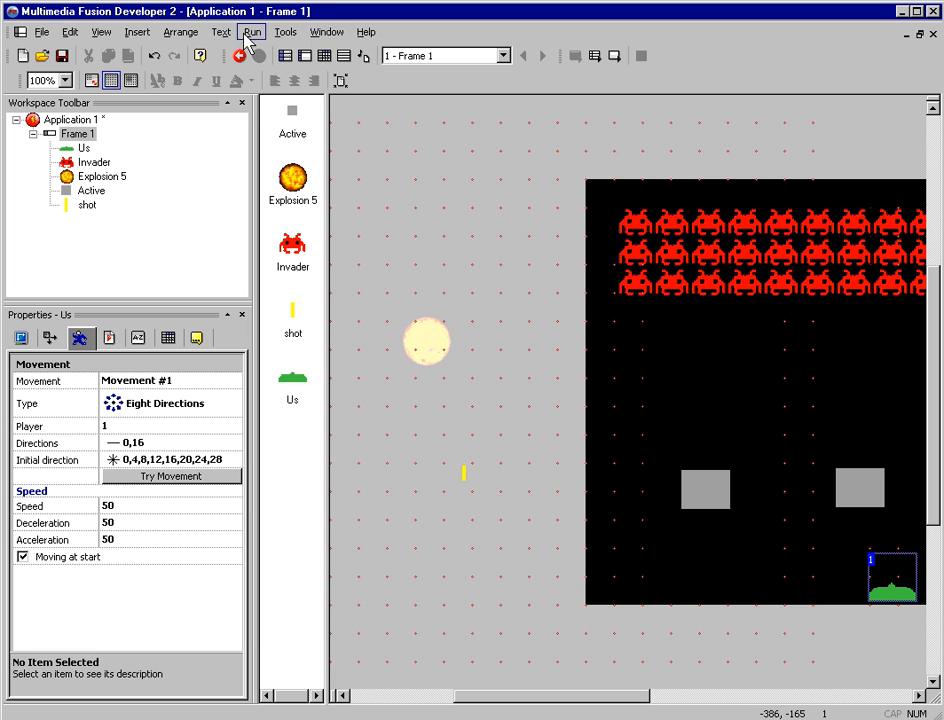
click(252, 31)
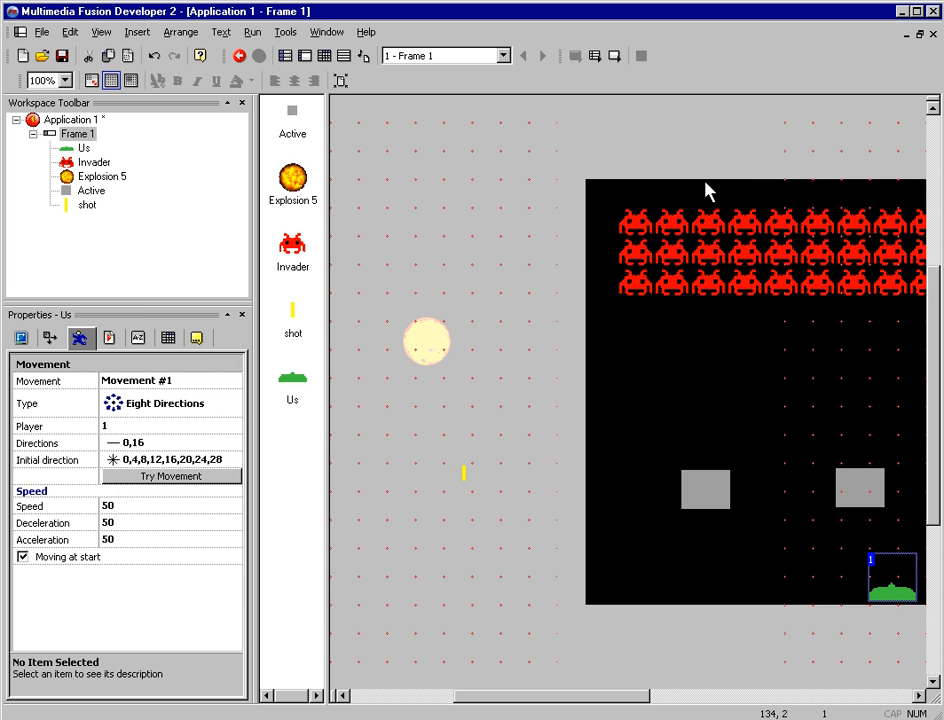
mouse_move(465, 480)
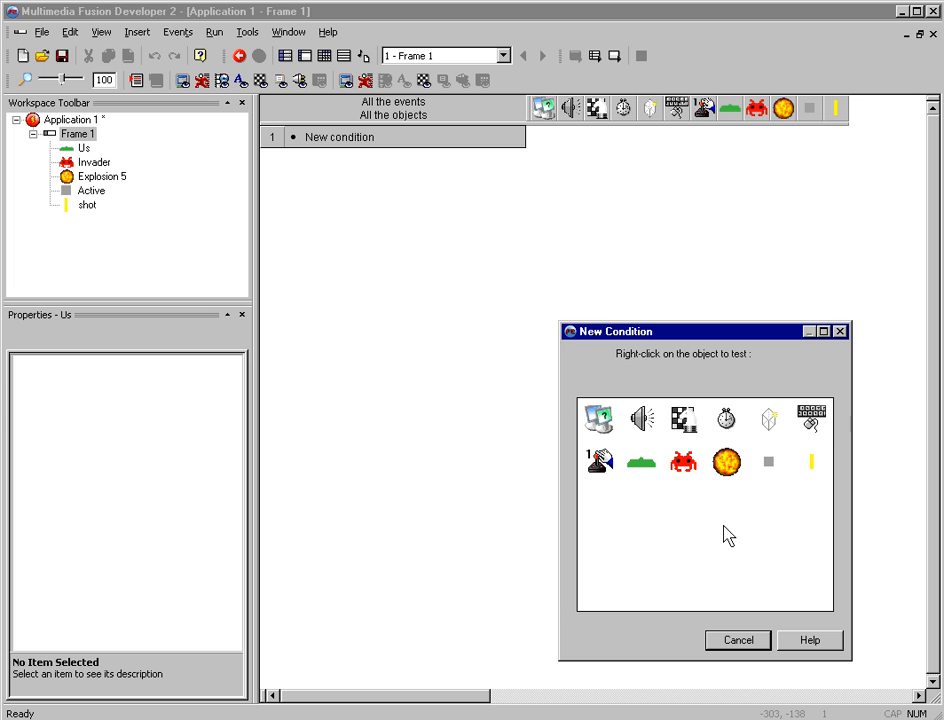
Add a Space bar key-press event making 'Us' launch a shot upward at speed 100.
right_click(812, 418)
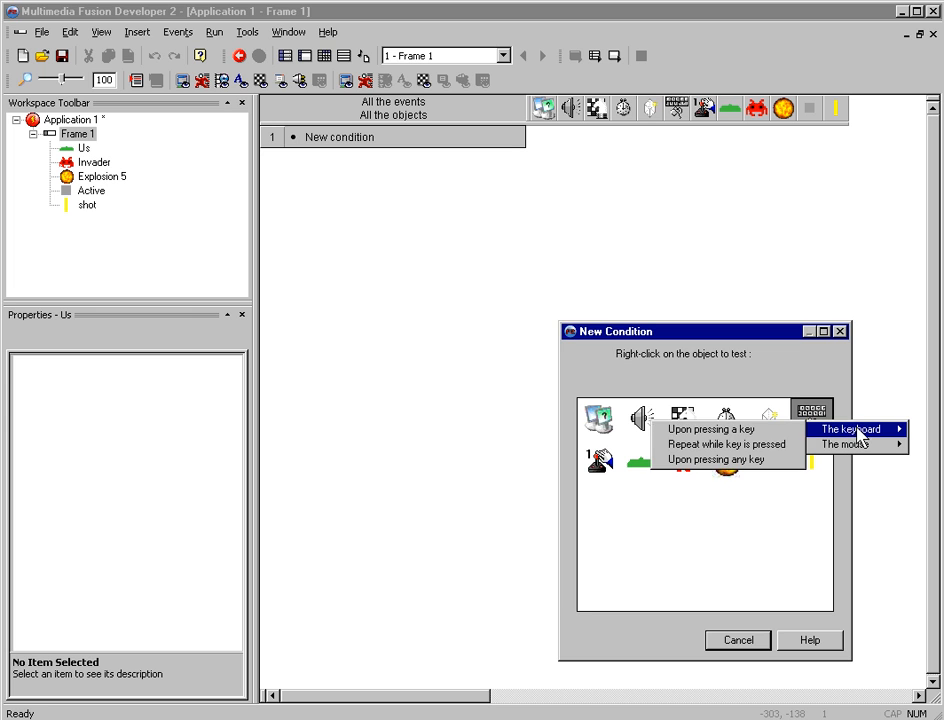
click(700, 429)
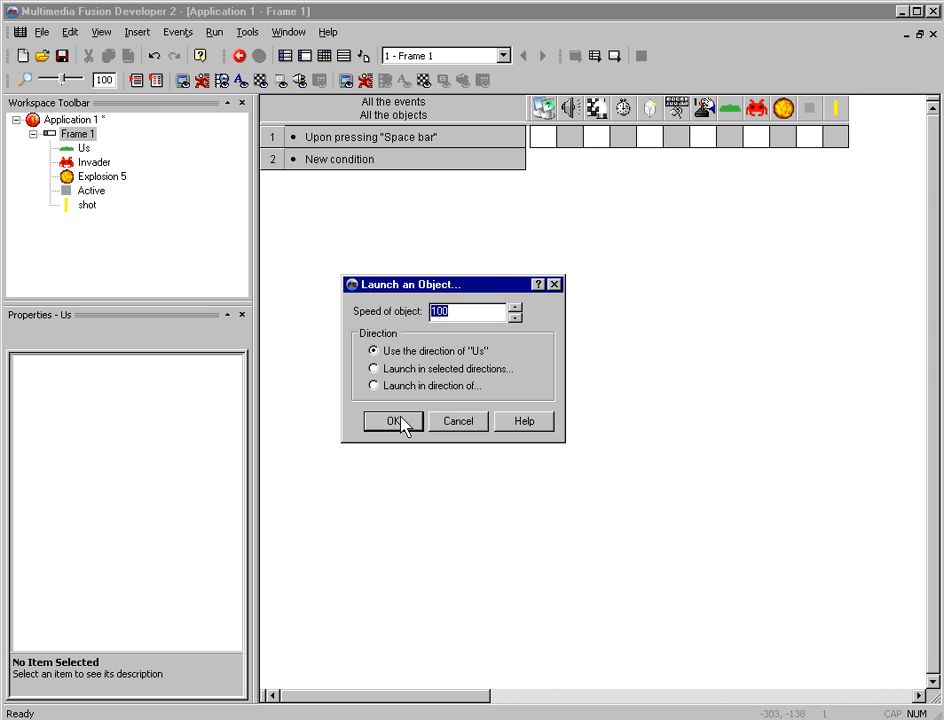
click(391, 420)
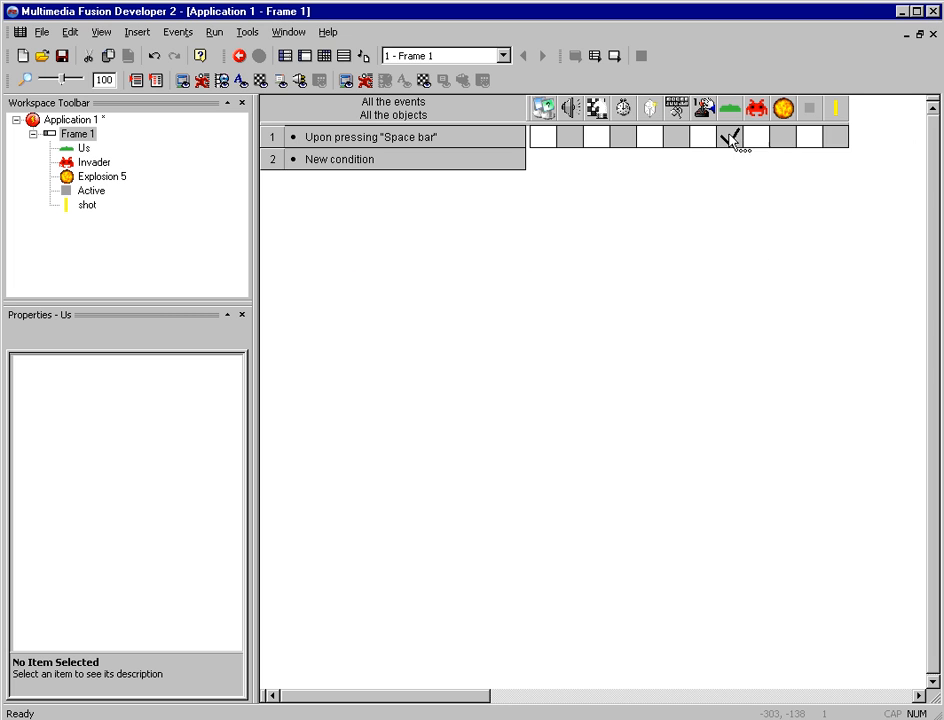
click(730, 137)
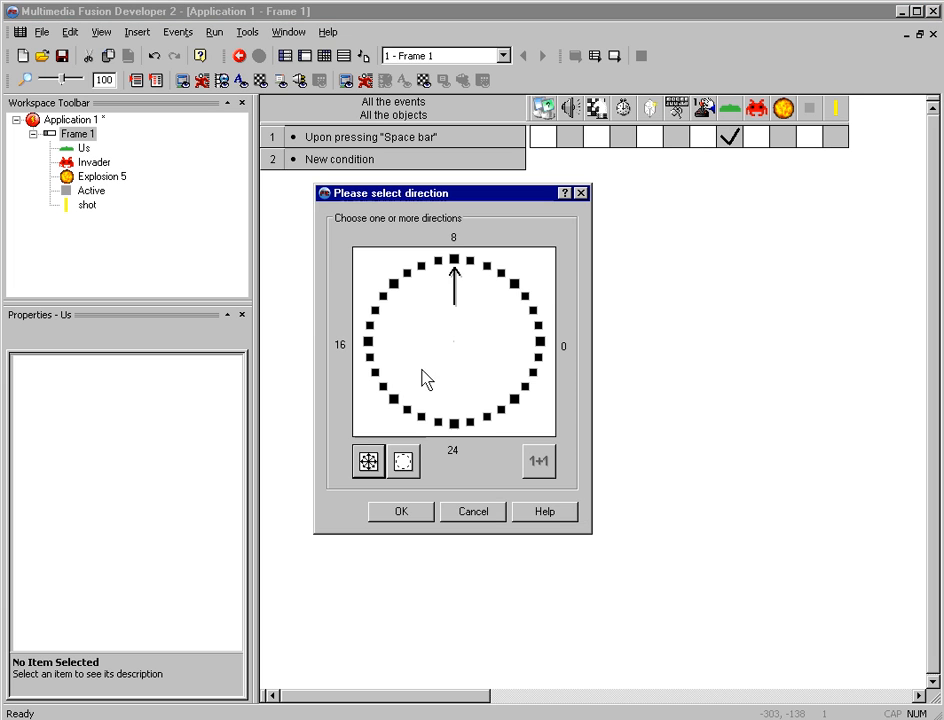
click(400, 511)
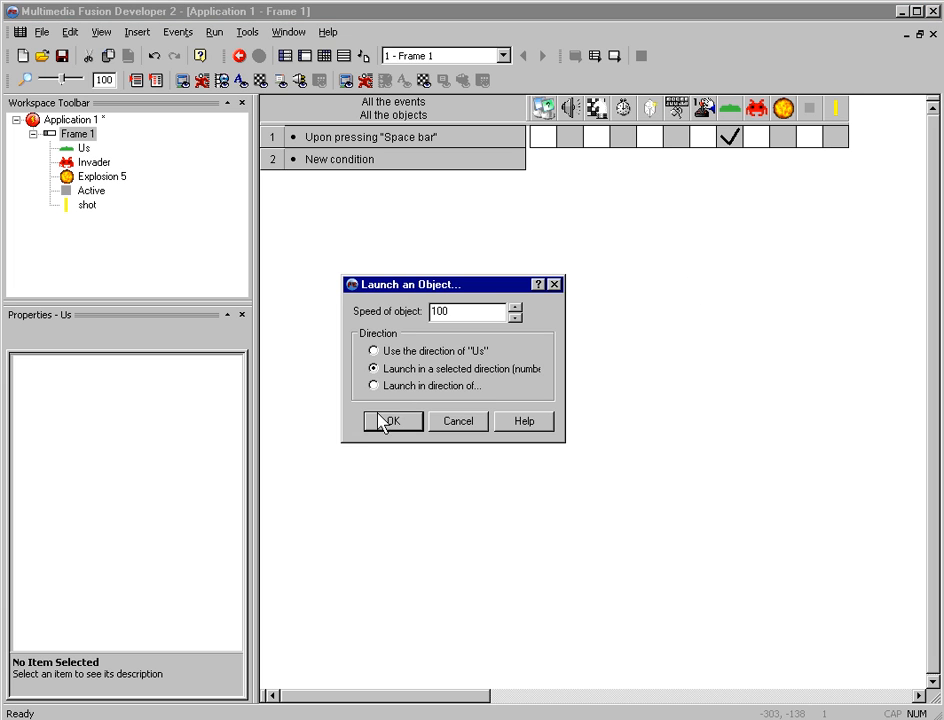
click(392, 420)
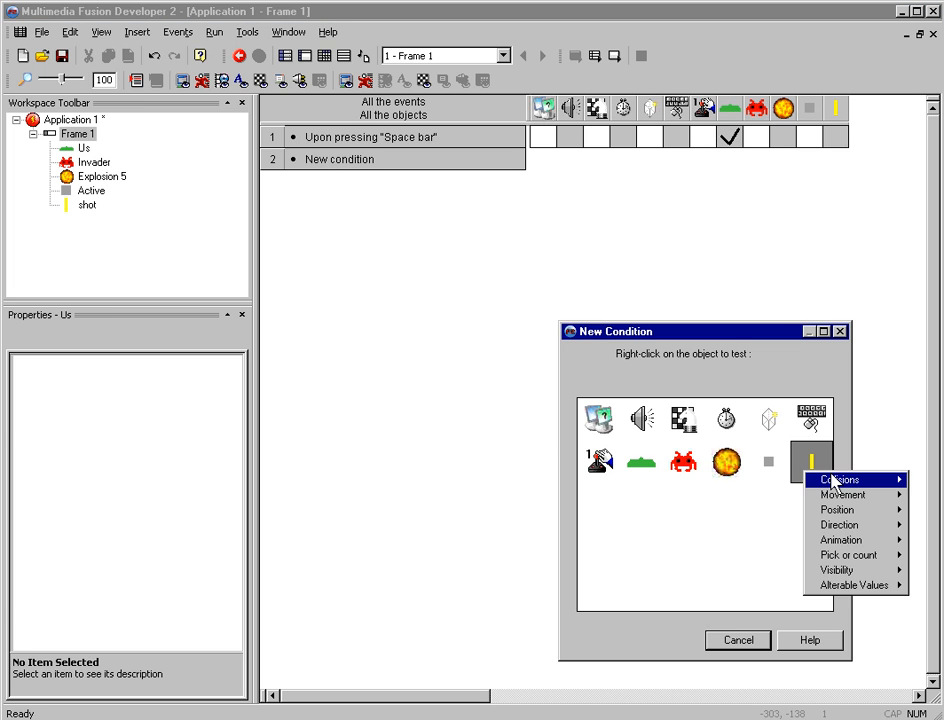
Create a shot-hits-Invader event with actions on the Invader, shot and a new object.
click(839, 479)
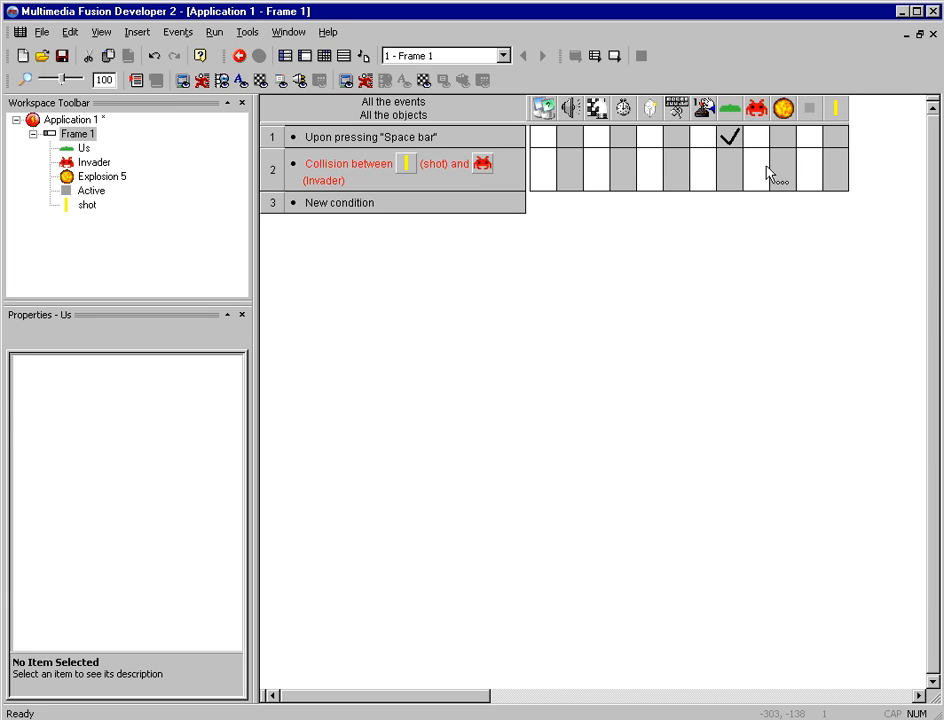
right_click(775, 175)
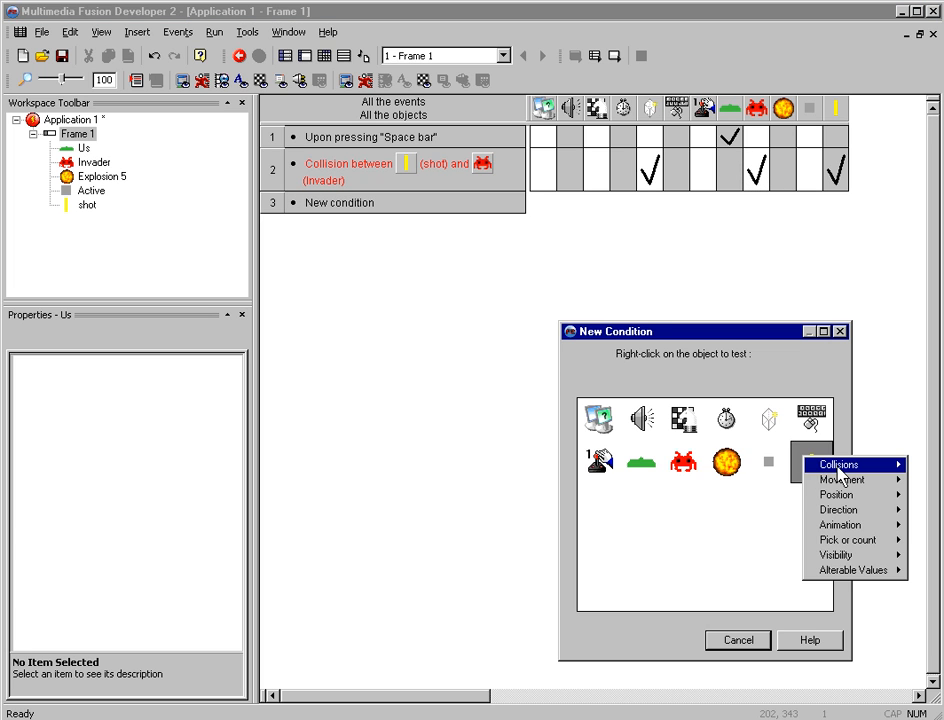
click(838, 464)
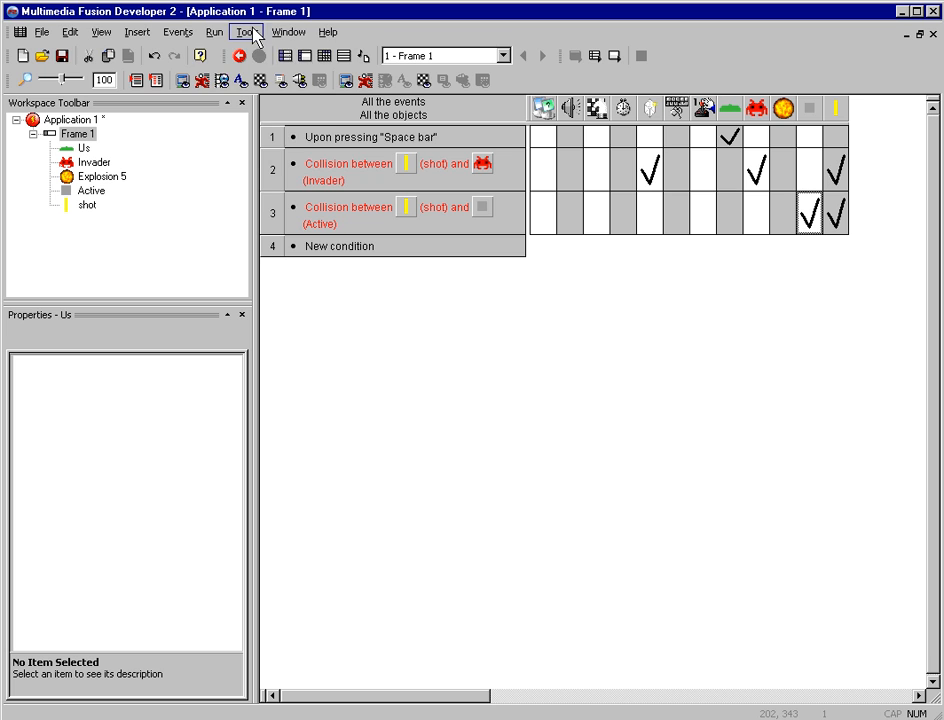
Start a new condition from the shot object's pick-or-count tests.
click(238, 55)
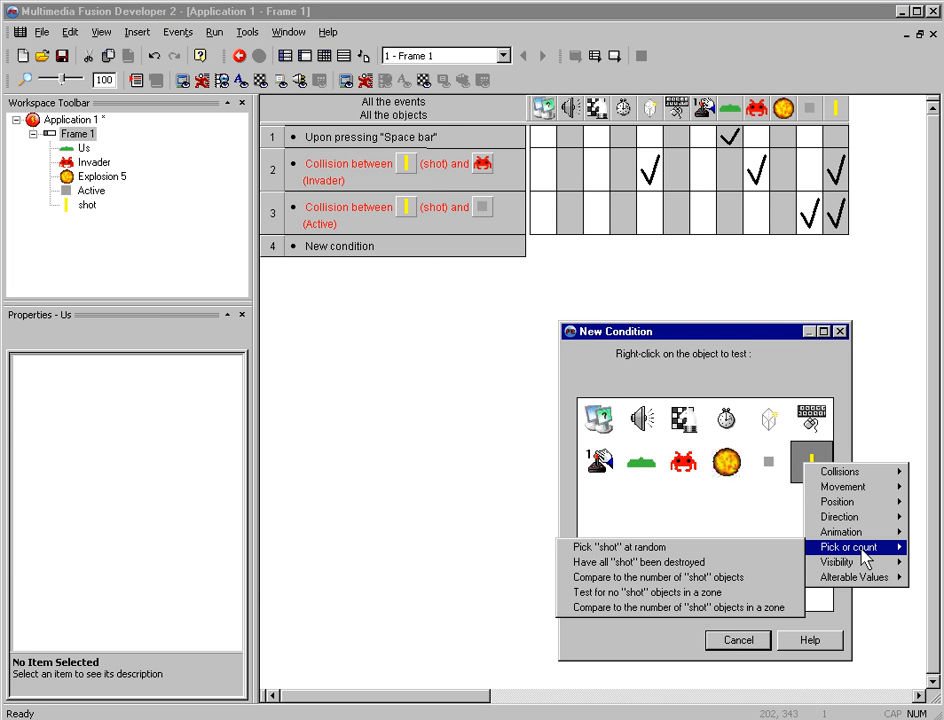
Add a condition that the number of shot objects is lower than 3.
click(656, 591)
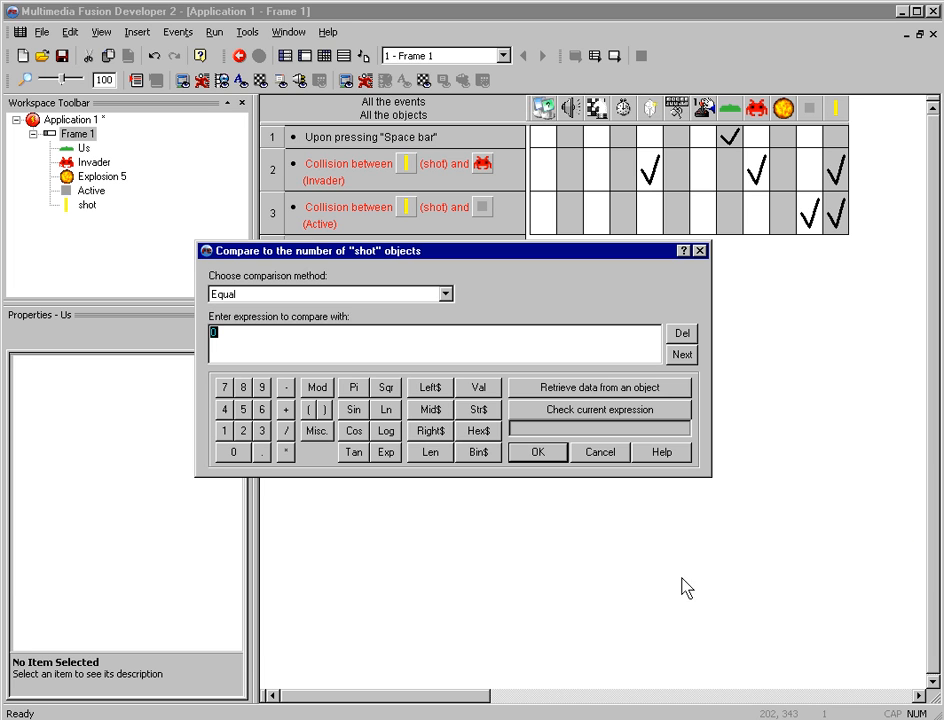
click(330, 293)
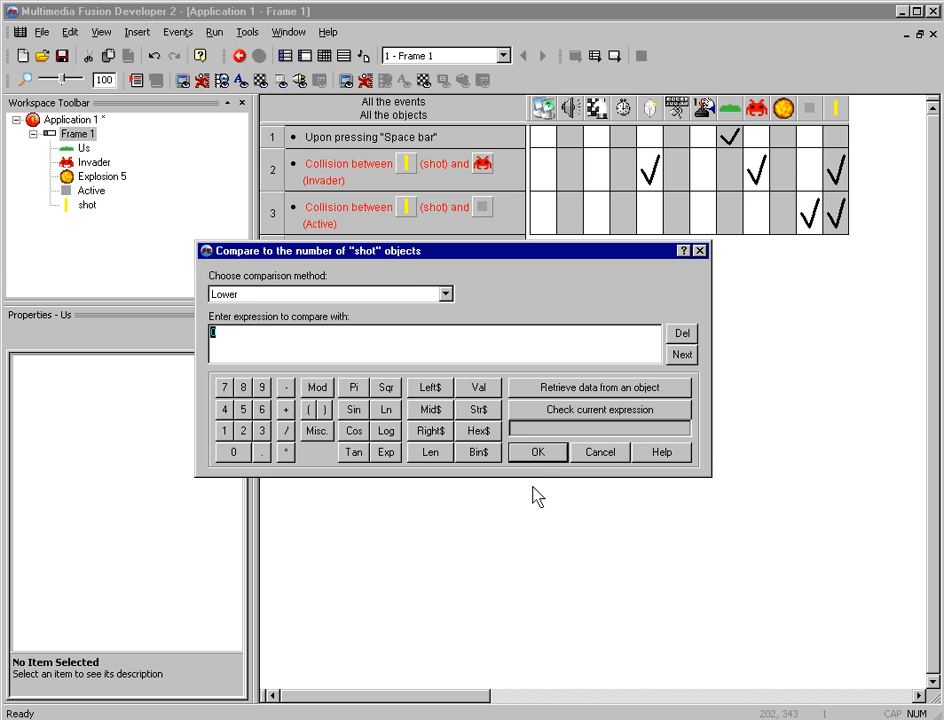
click(537, 452)
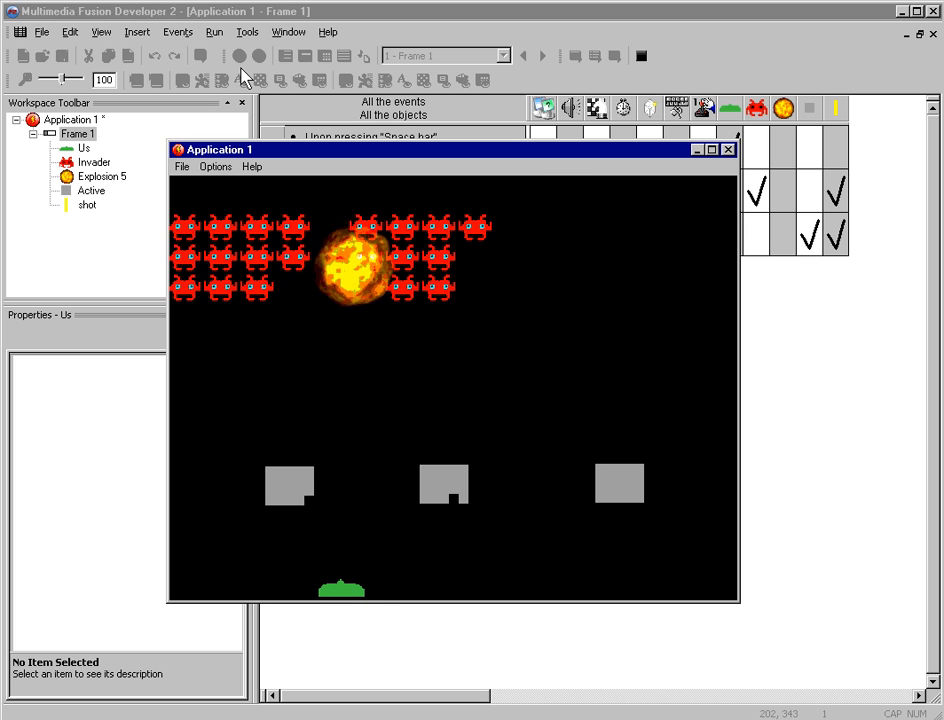
Stop the game's test run and begin adding a new event condition.
click(303, 55)
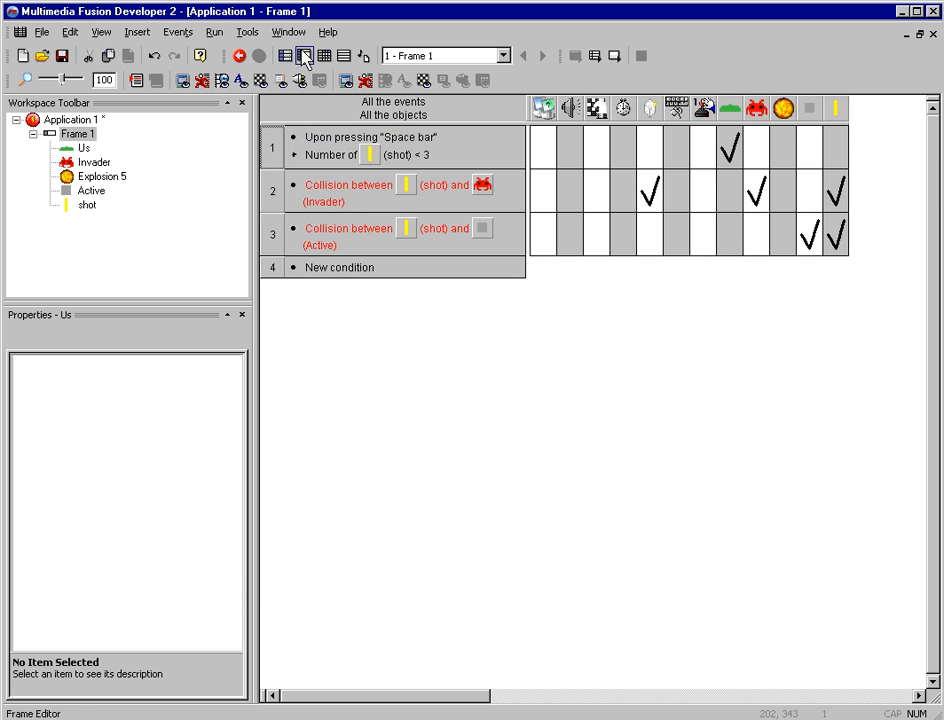
click(304, 55)
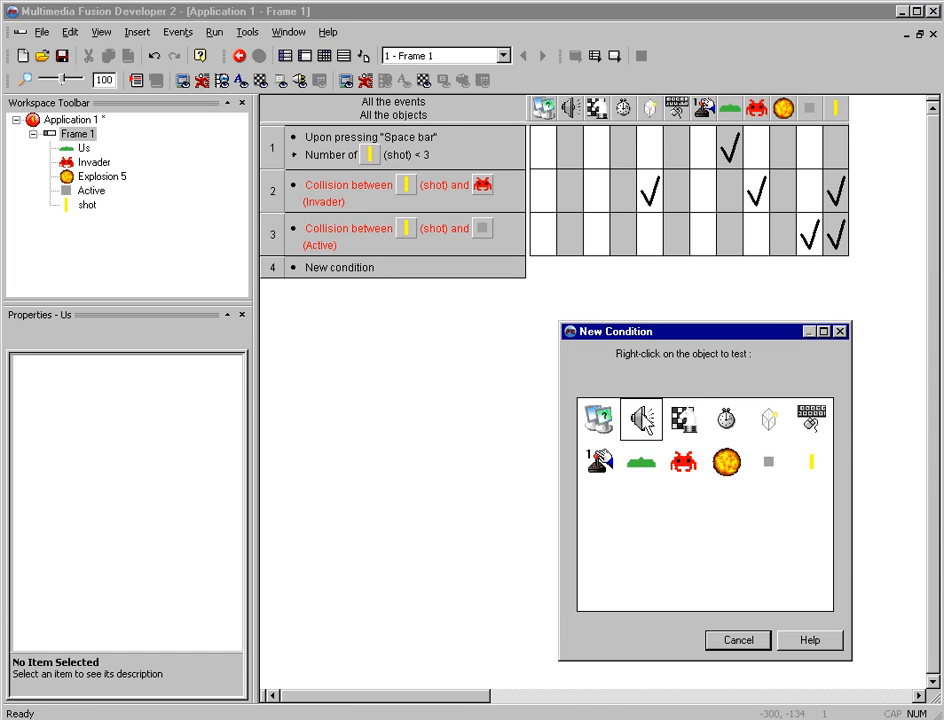
click(597, 418)
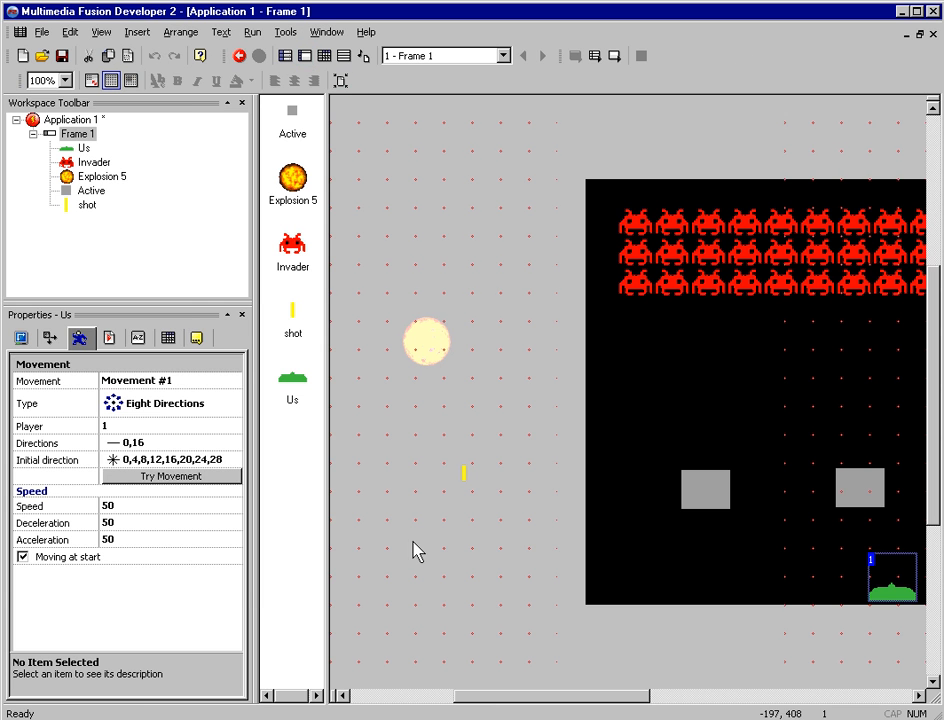
Duplicate the shot object as shot 2 and open it for editing to make it red.
right_click(464, 473)
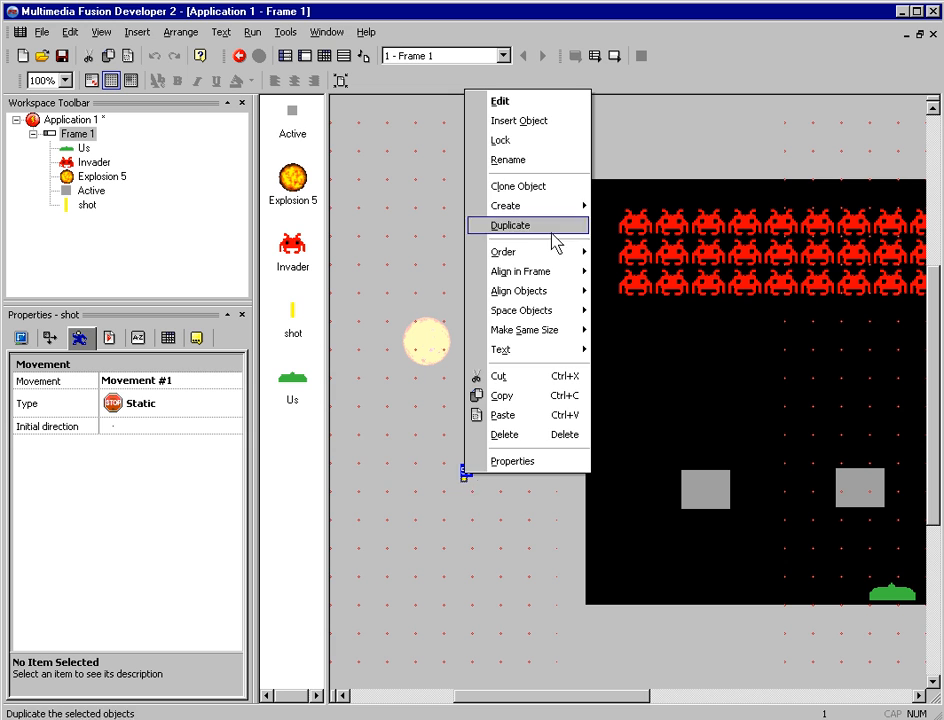
click(511, 225)
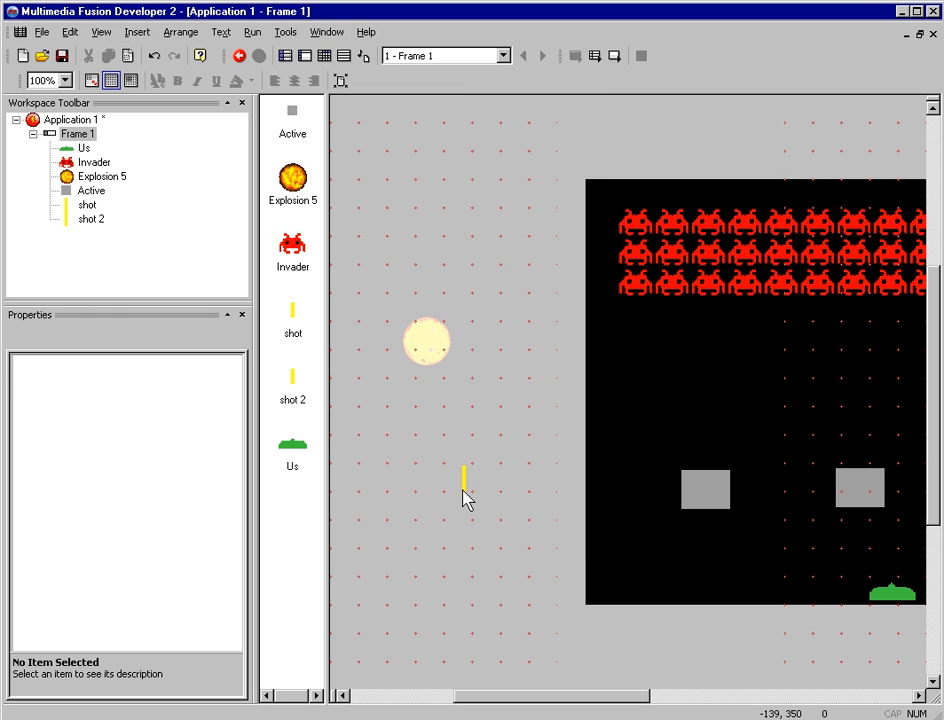
double_click(292, 384)
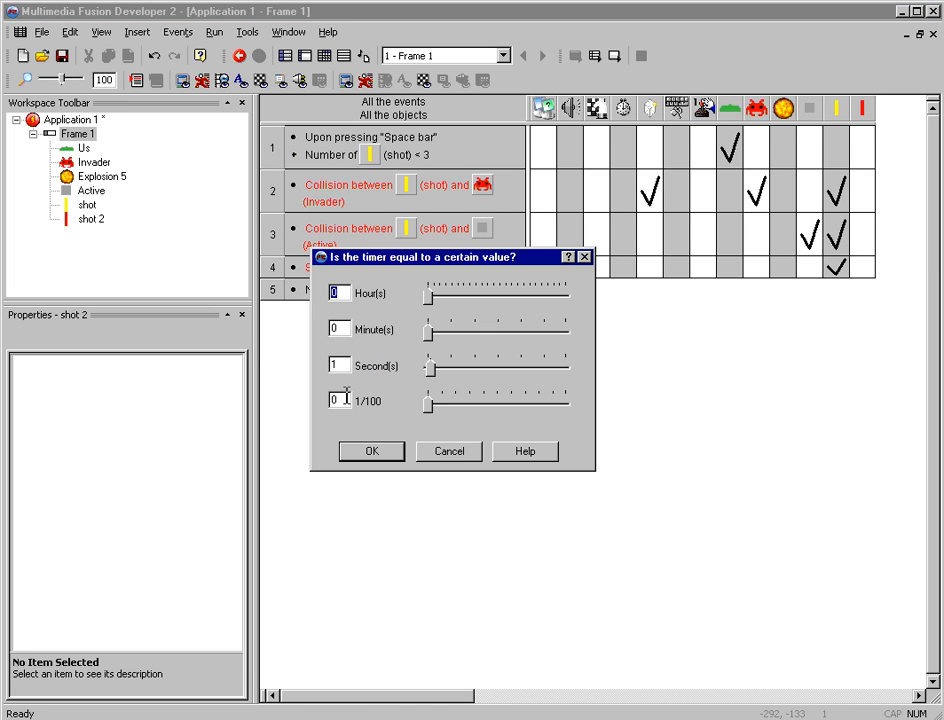
Make event 5 fire every 0.50 seconds, pick a random Invader, and launch shot 2 downward (direction 24).
click(371, 451)
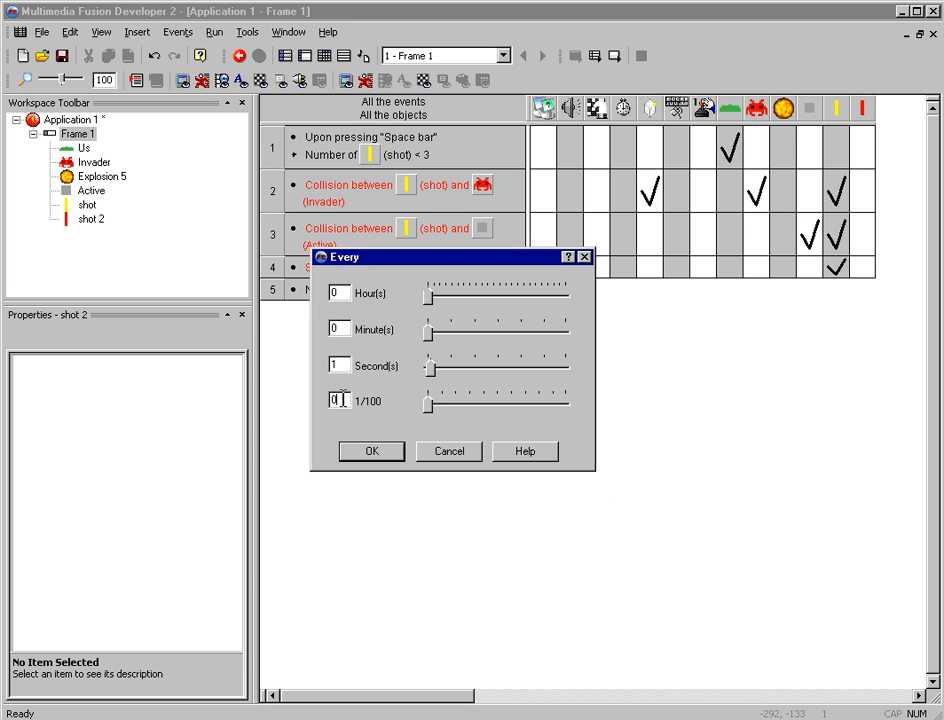
click(371, 451)
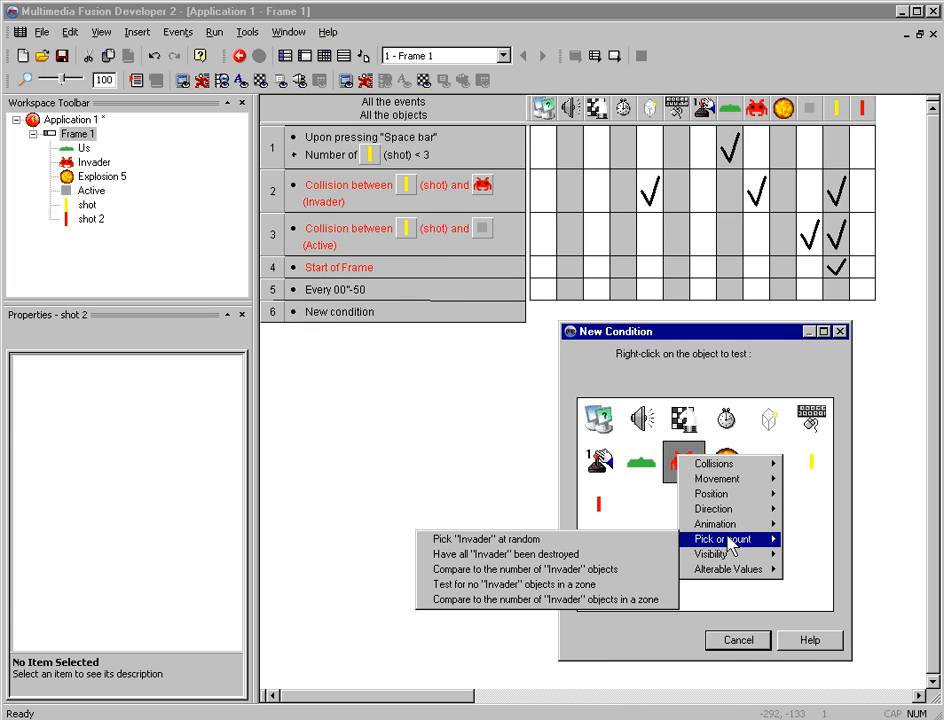
click(484, 539)
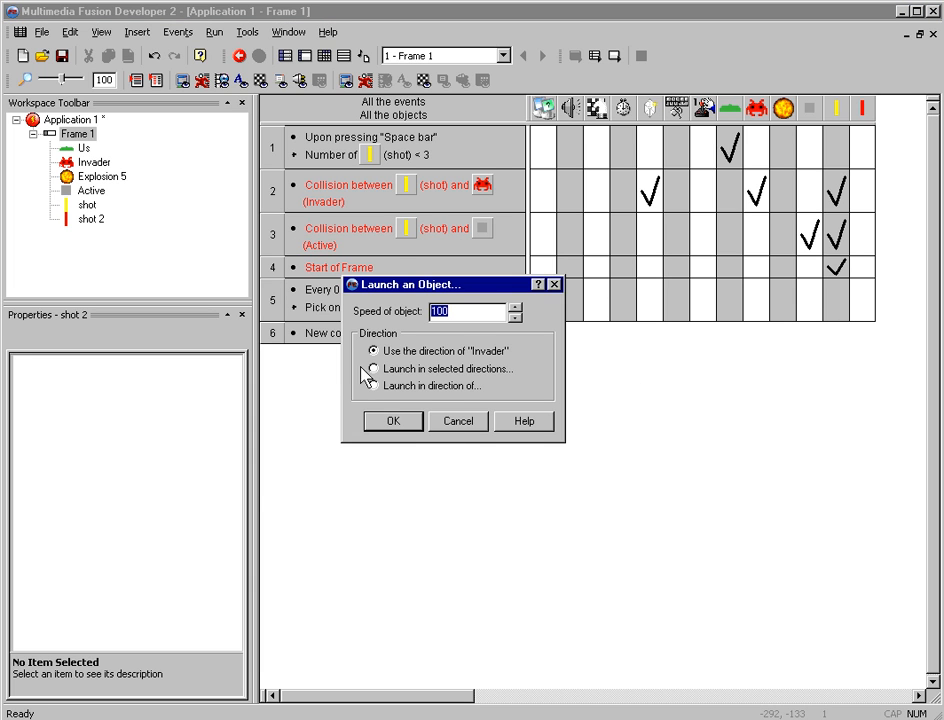
click(369, 371)
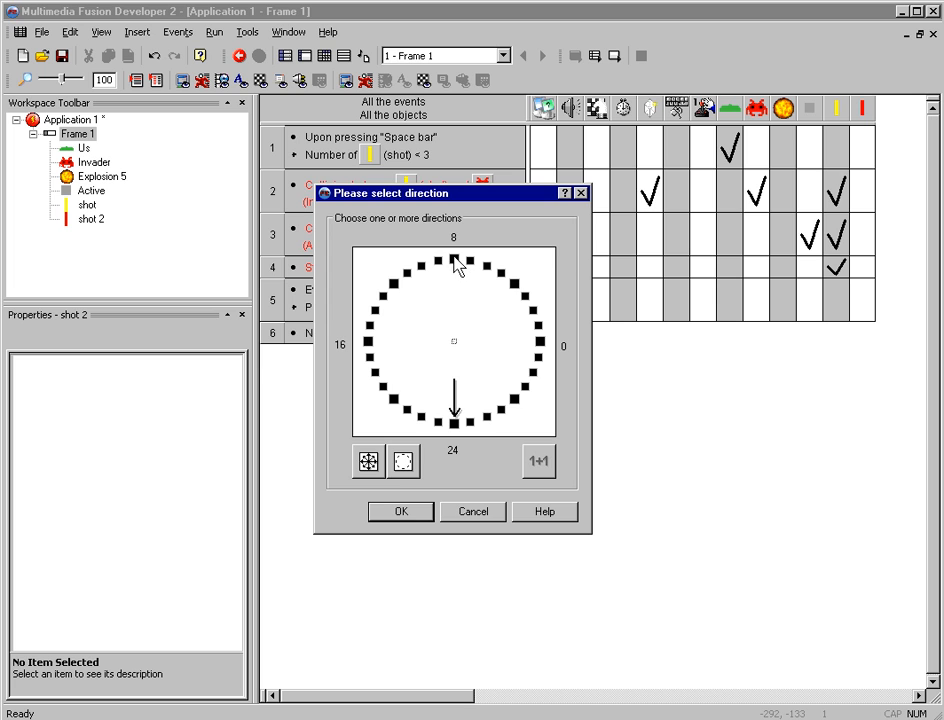
click(400, 511)
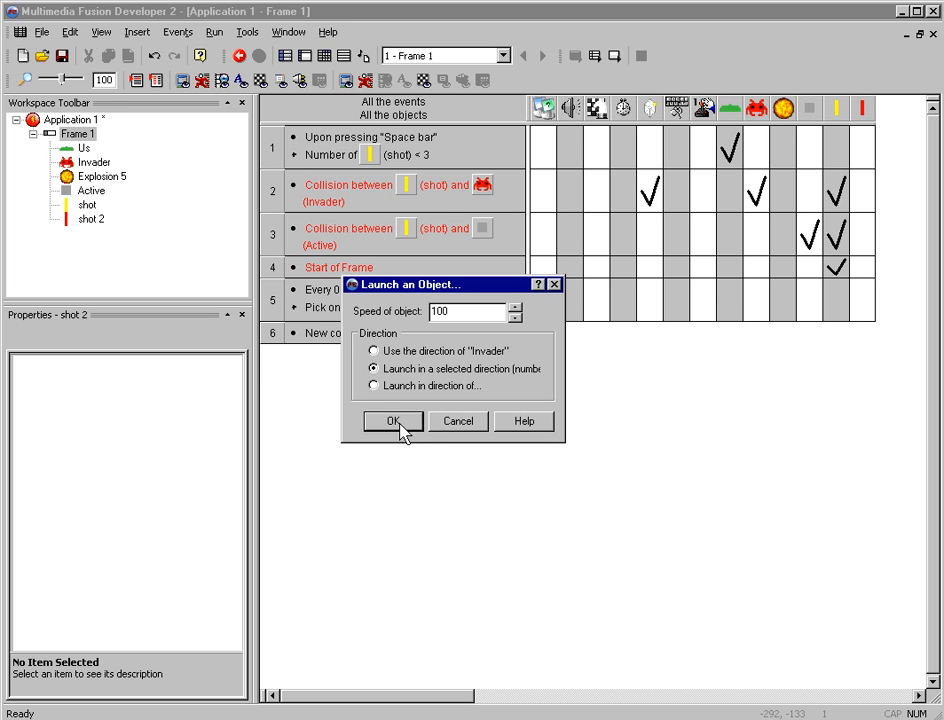
click(392, 420)
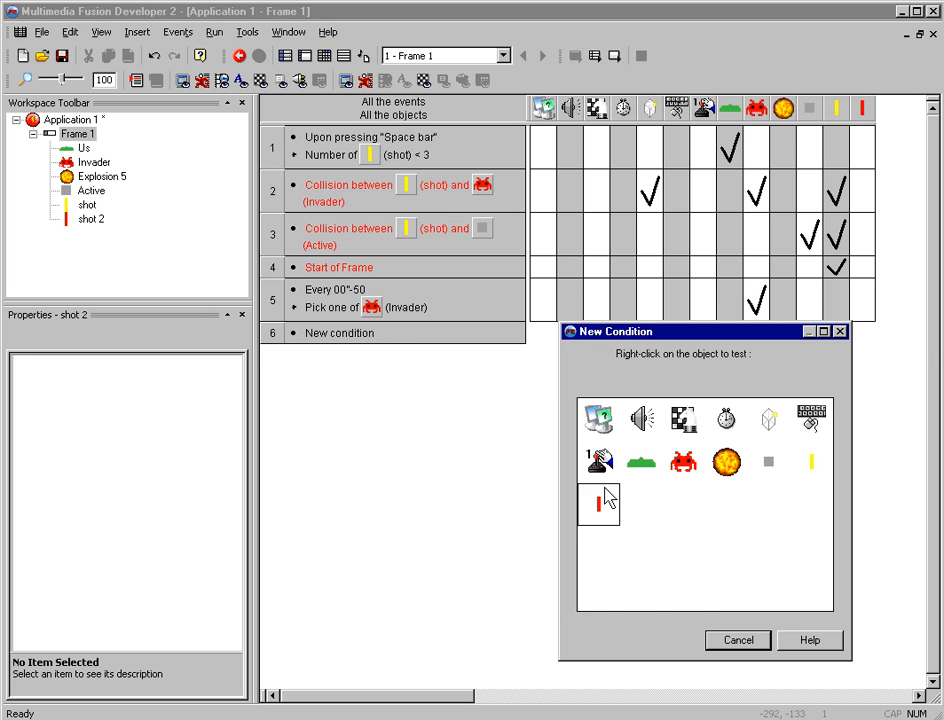
Add a shot 2 collision event with the player ship 'Us' that destroys the ship.
right_click(599, 504)
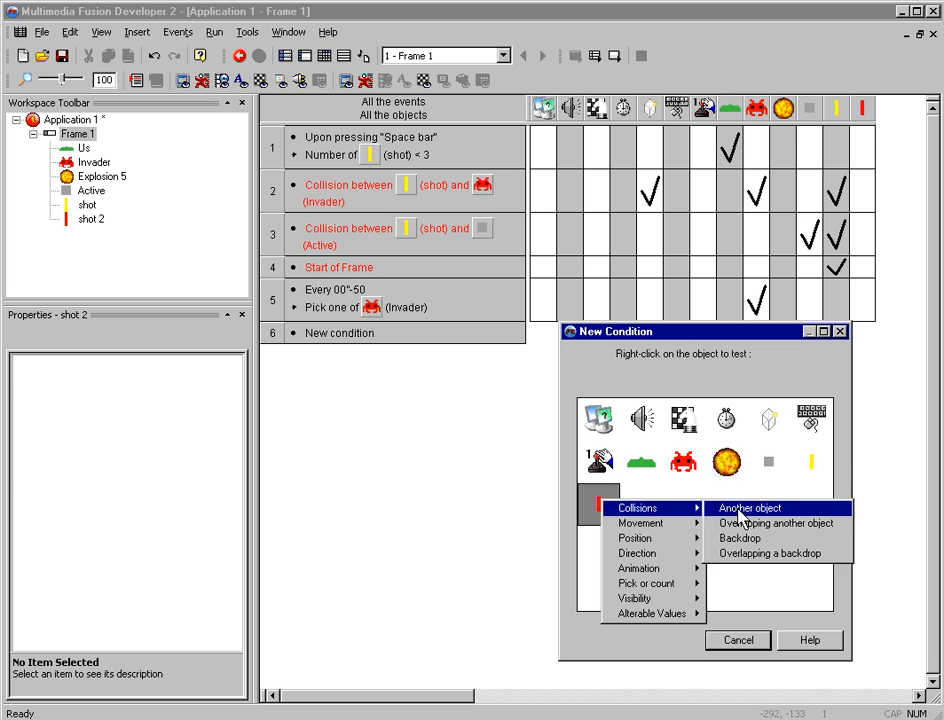
click(745, 508)
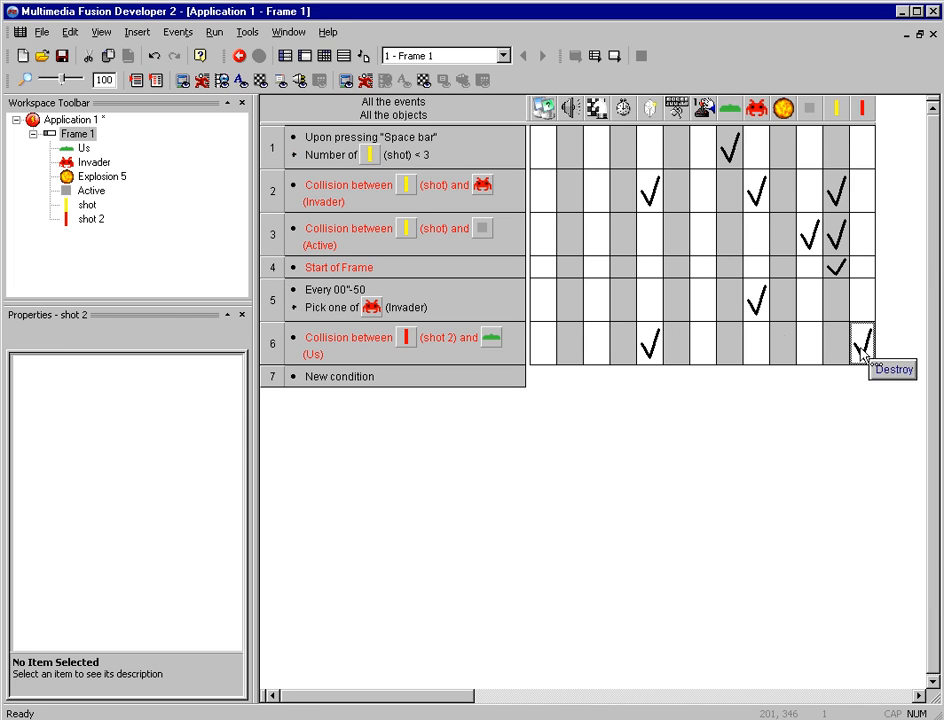
right_click(860, 345)
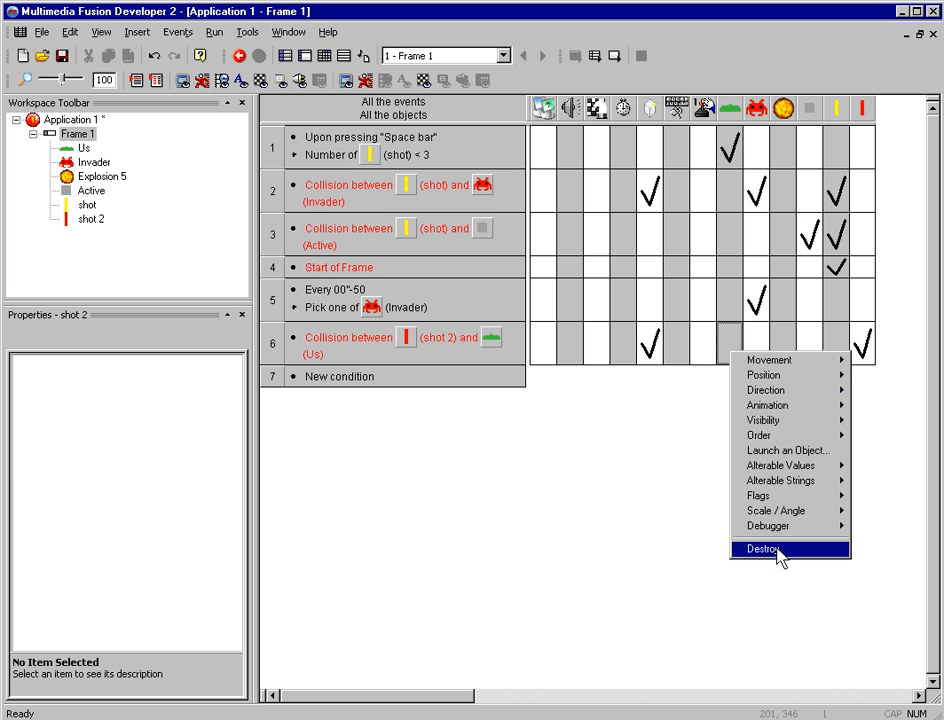
click(765, 549)
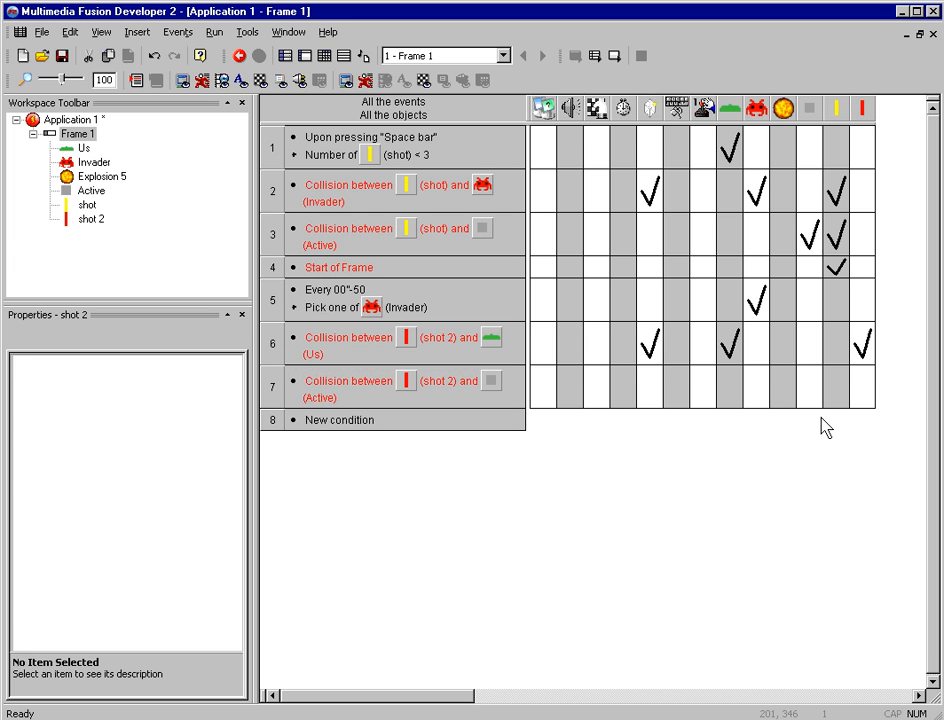
Destroy both shot 2 and the barricade when they collide, then test-run the game.
click(862, 387)
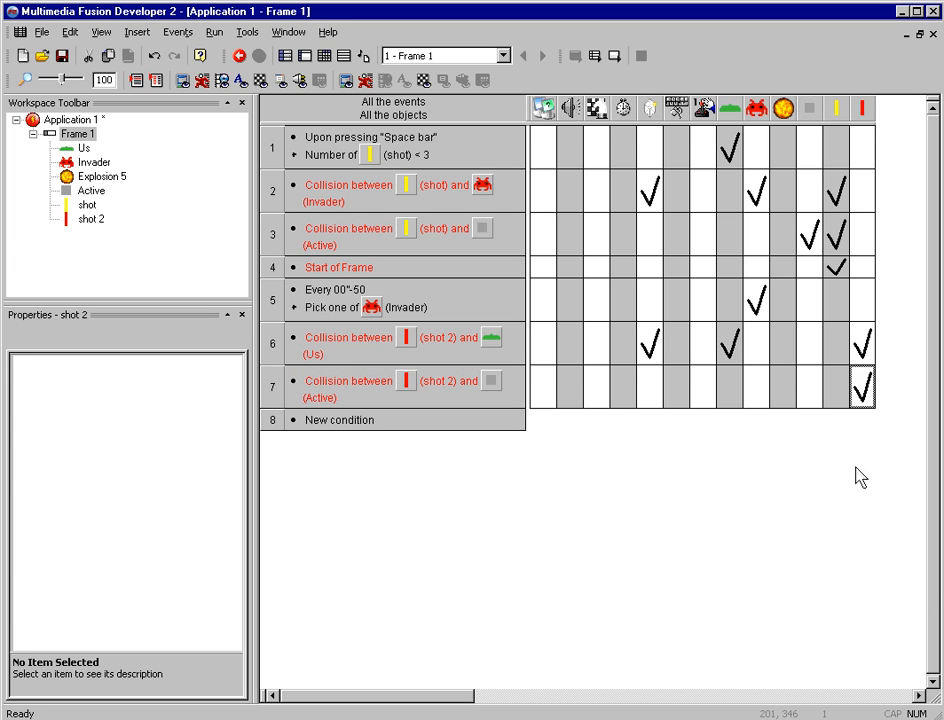
right_click(855, 385)
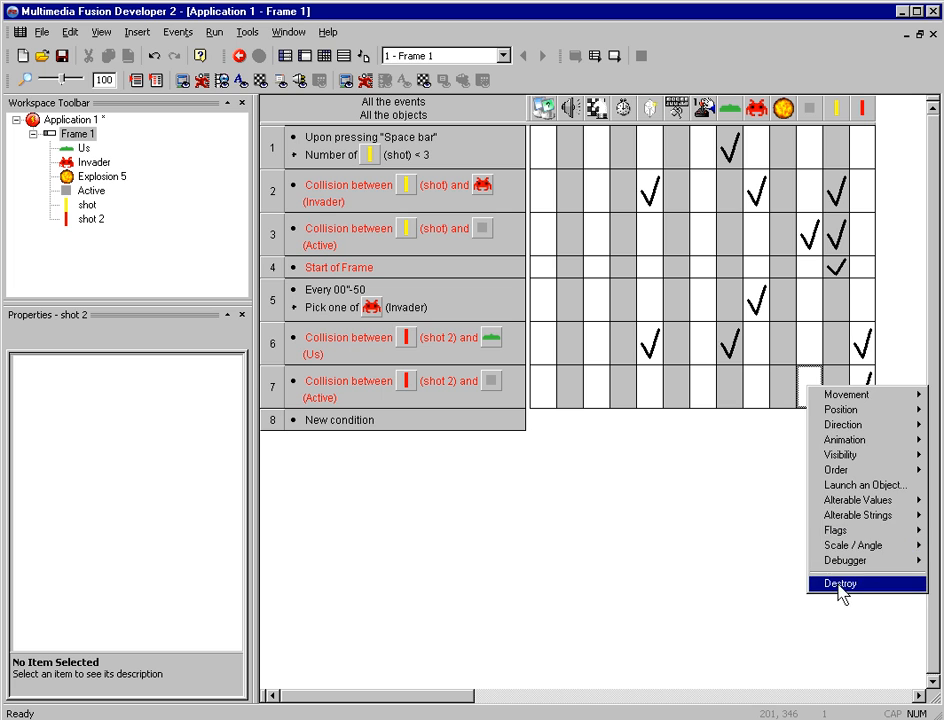
click(840, 583)
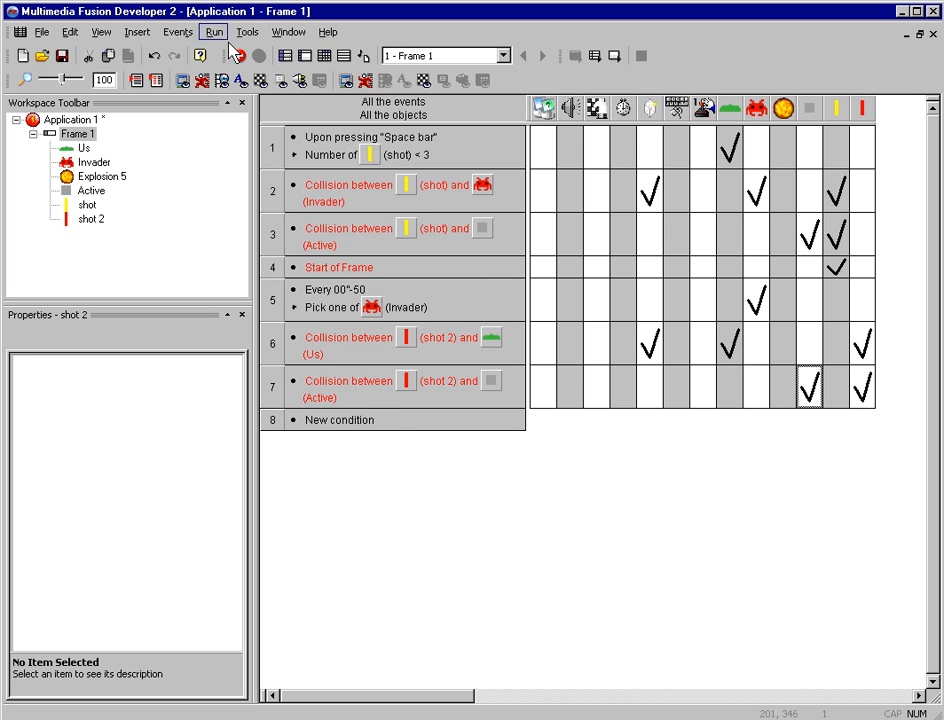
click(214, 31)
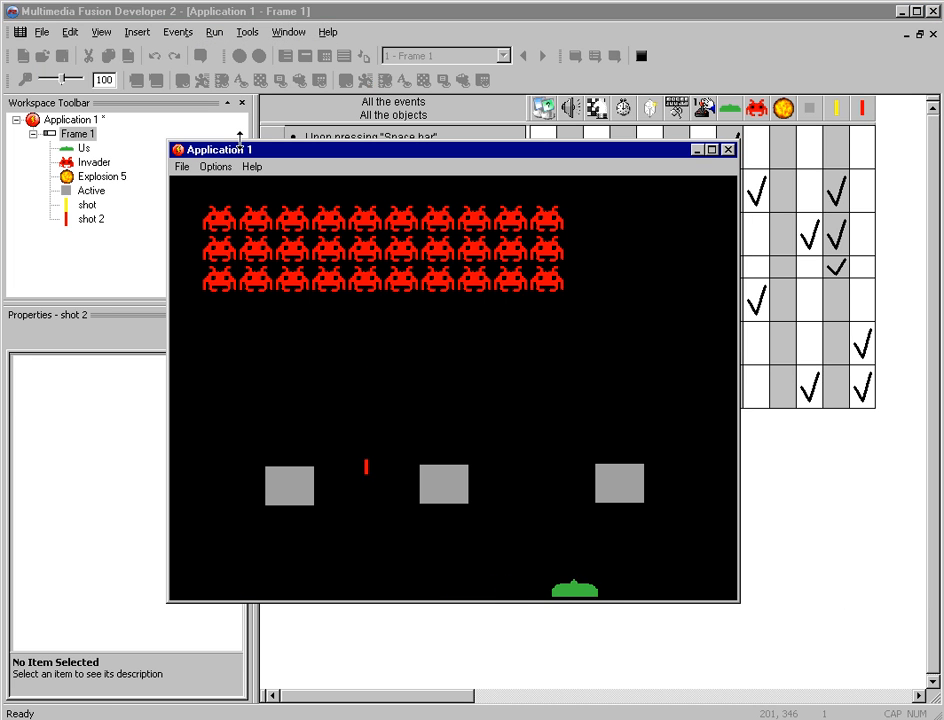